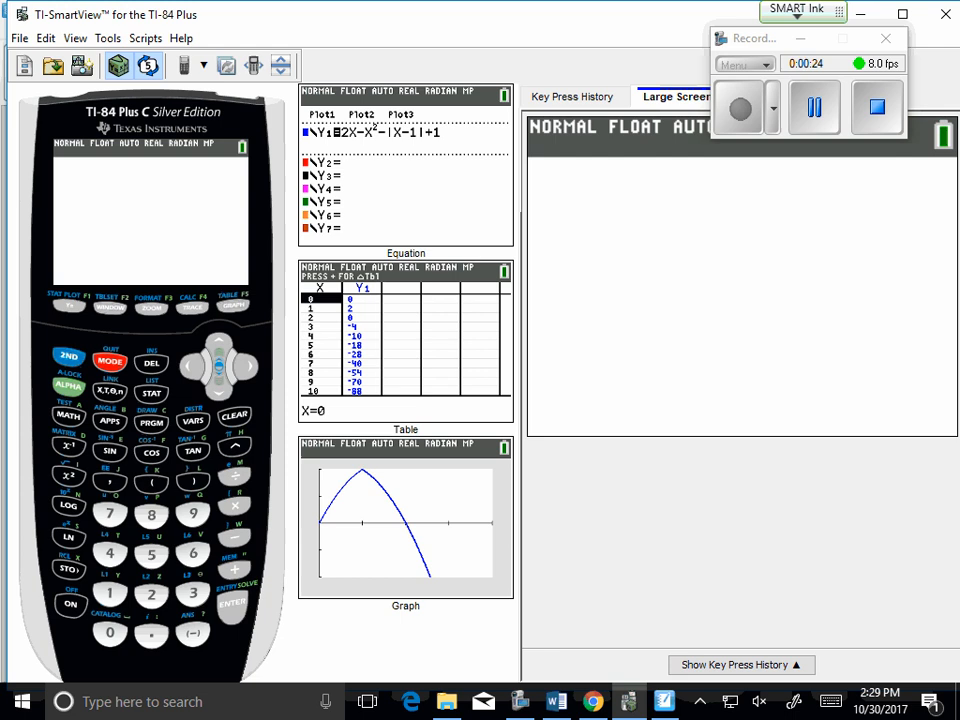
# In the STAT list editor, enter the census years 1970 and 1980 into L1.
pyautogui.click(151, 393)
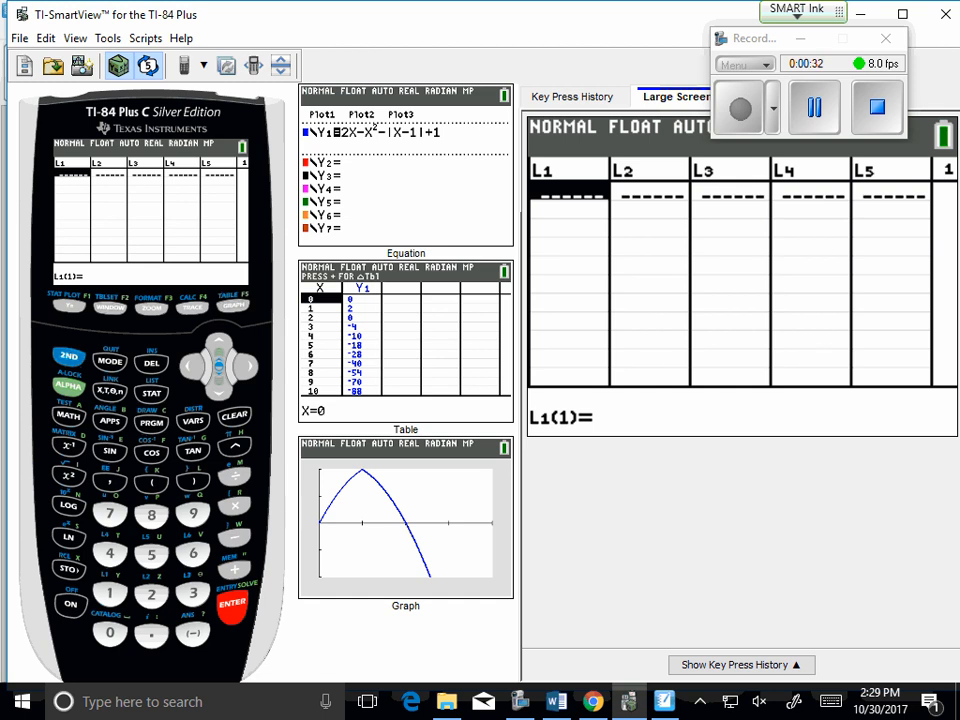
pyautogui.click(110, 596)
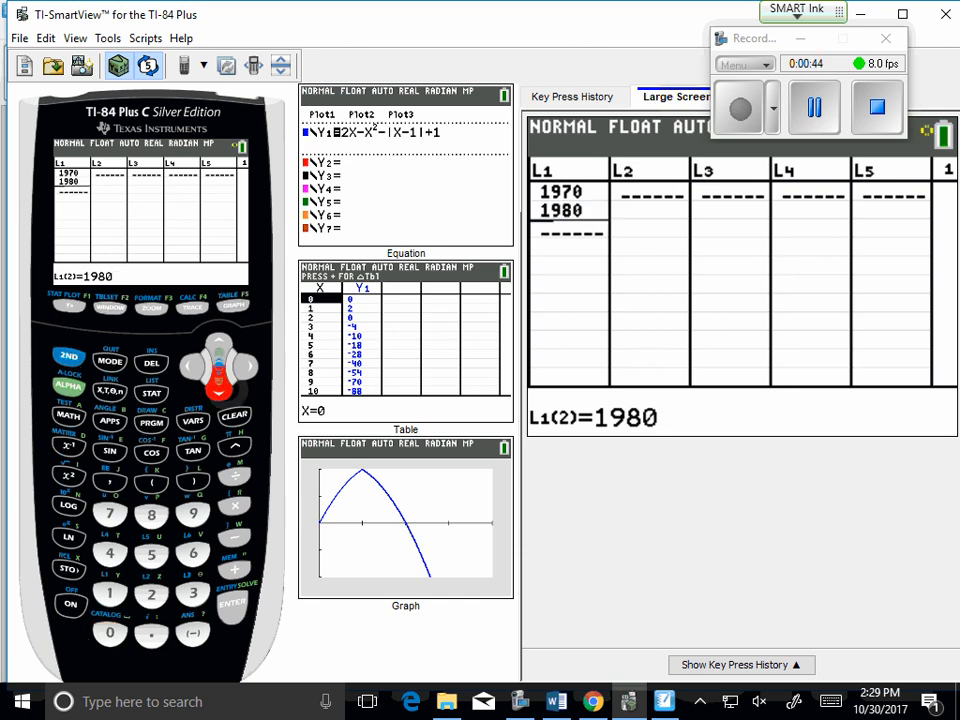
pyautogui.press('down')
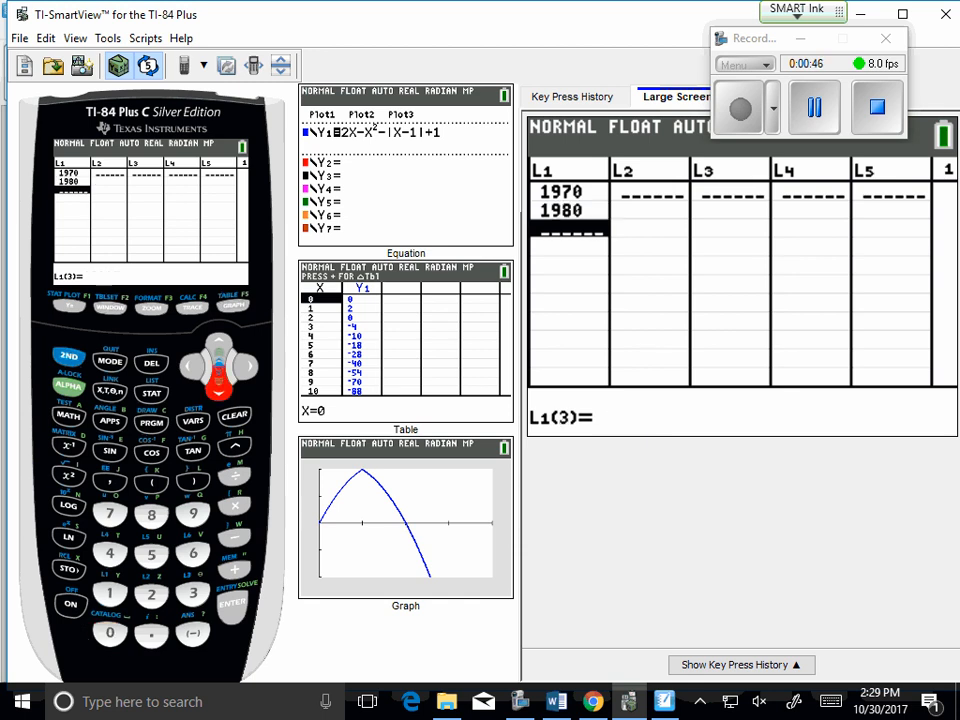
# Add years 1990 and 2000 to L1, and populations 256843, 274909, 271126 to L2.
pyautogui.click(192, 513)
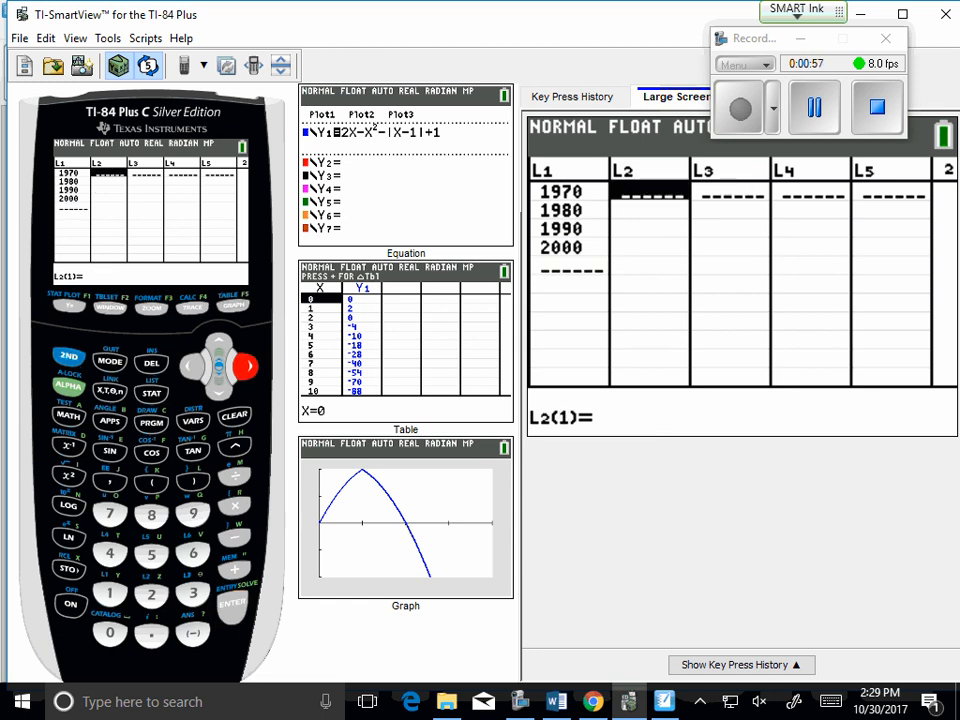
pyautogui.click(151, 596)
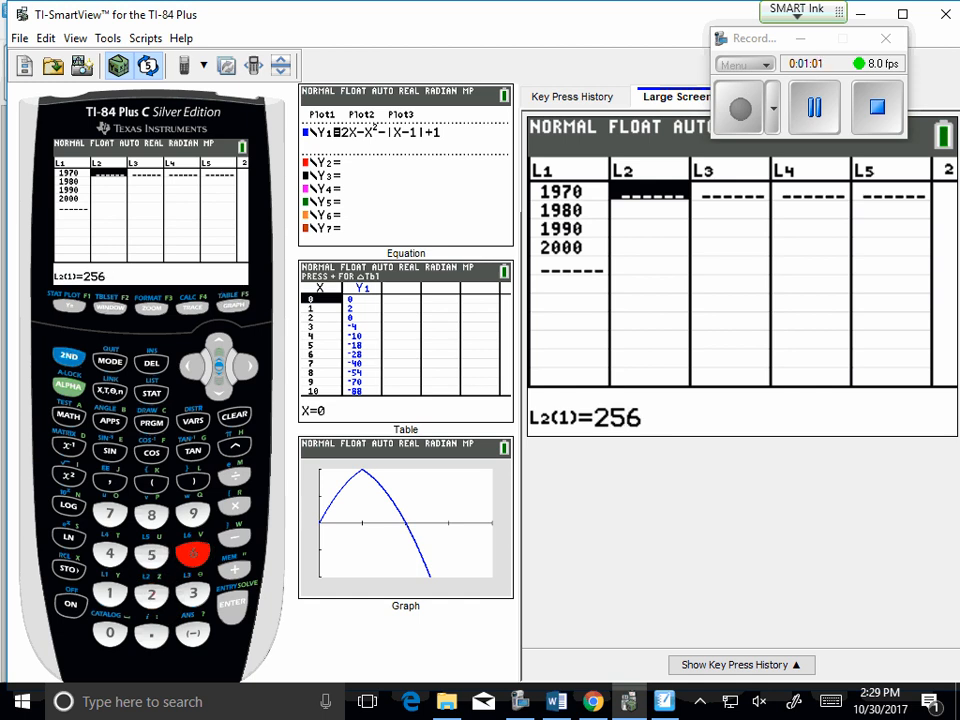
pyautogui.click(192, 594)
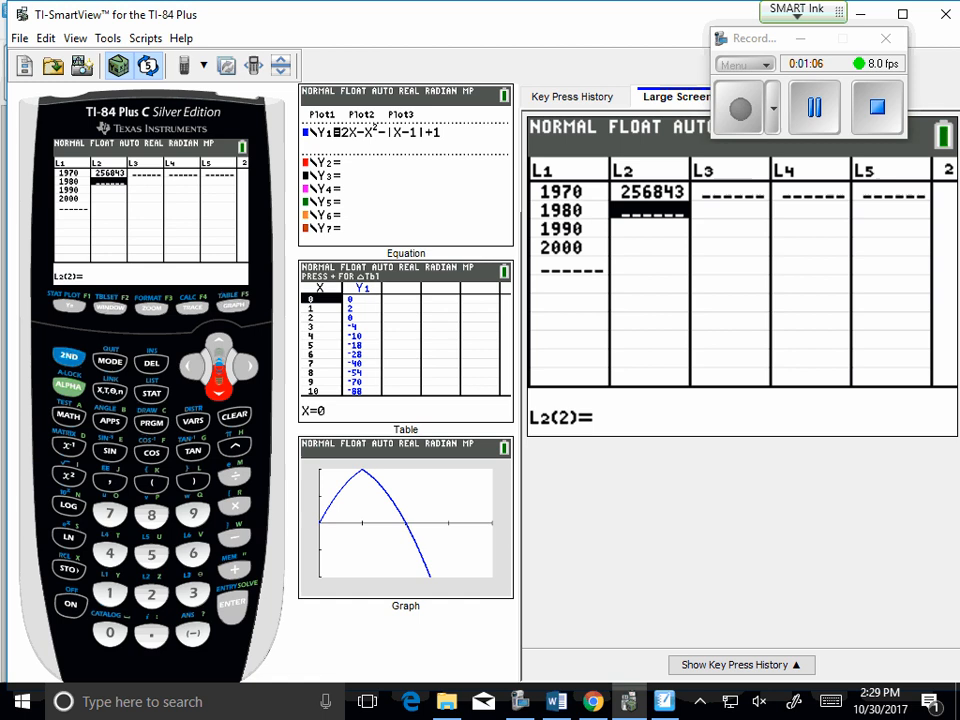
pyautogui.write('27')
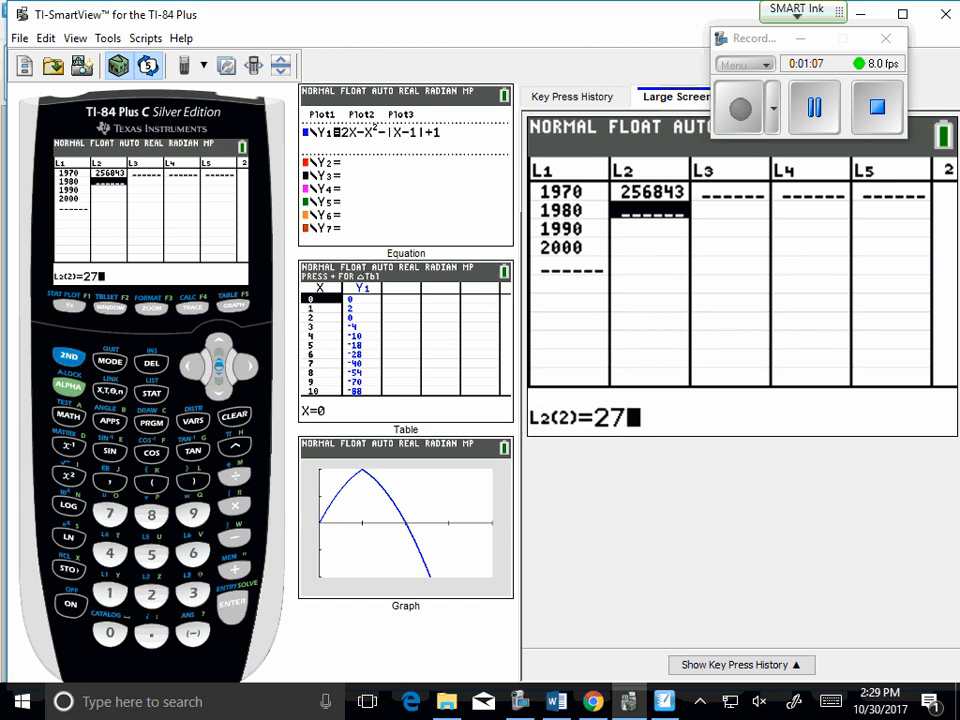
pyautogui.click(191, 514)
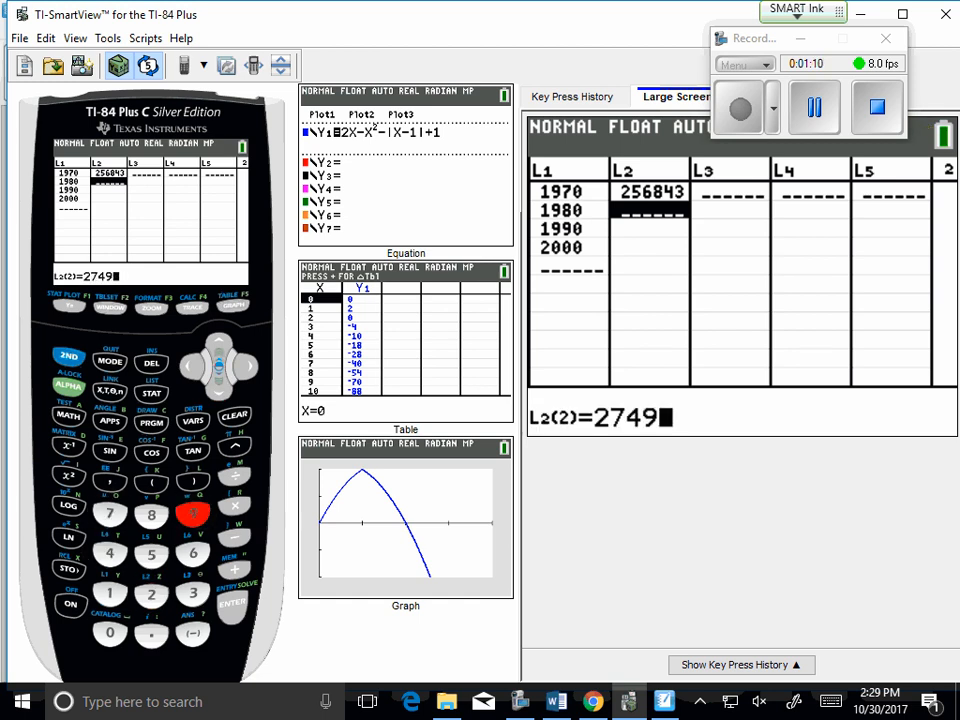
pyautogui.write('09')
pyautogui.press('enter')
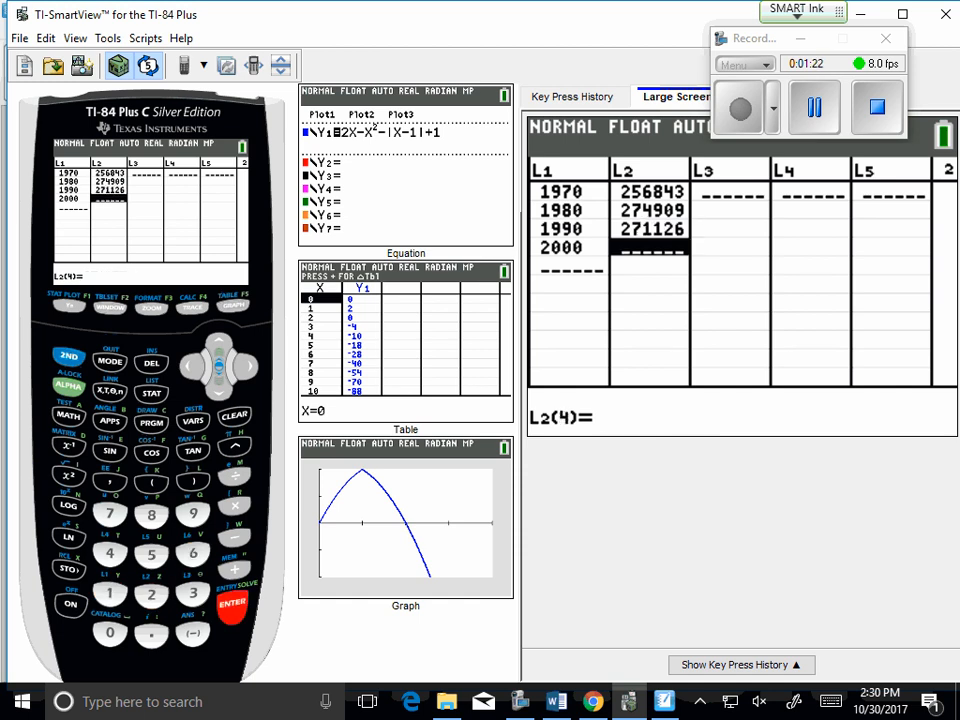
pyautogui.click(151, 594)
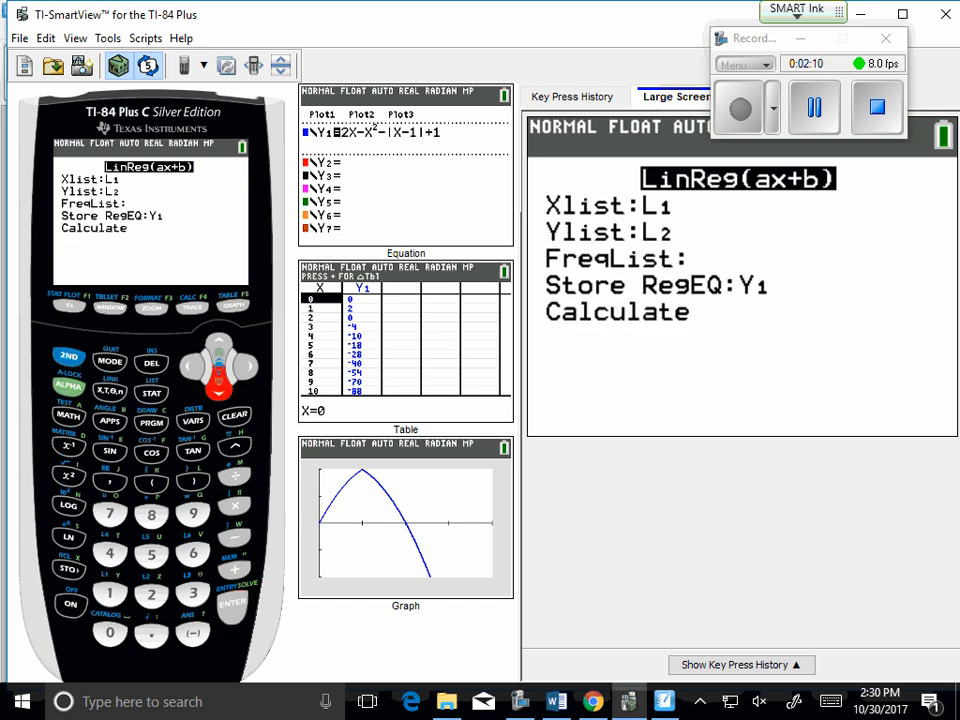
# Calculate LinReg(ax+b) on L1 and L2 into Y1, giving a=796.8 and b=-1309762.5.
pyautogui.click(231, 602)
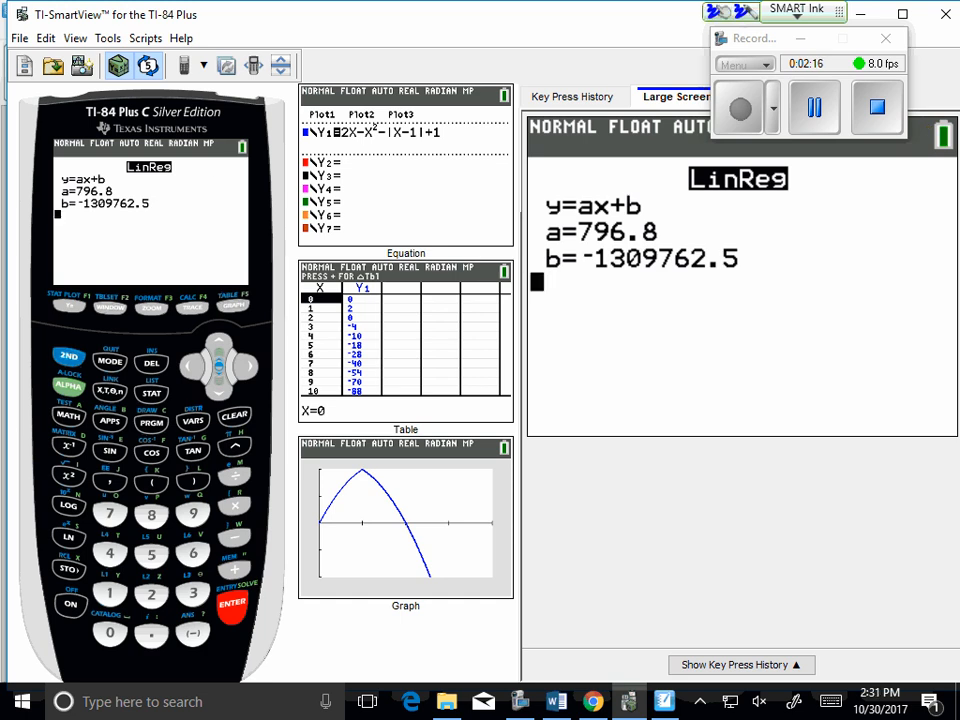
# Handwrite 'slope' beside a=796.8 on the calculator screen.
pyautogui.moveTo(180, 185); pyautogui.dragTo(220, 180)
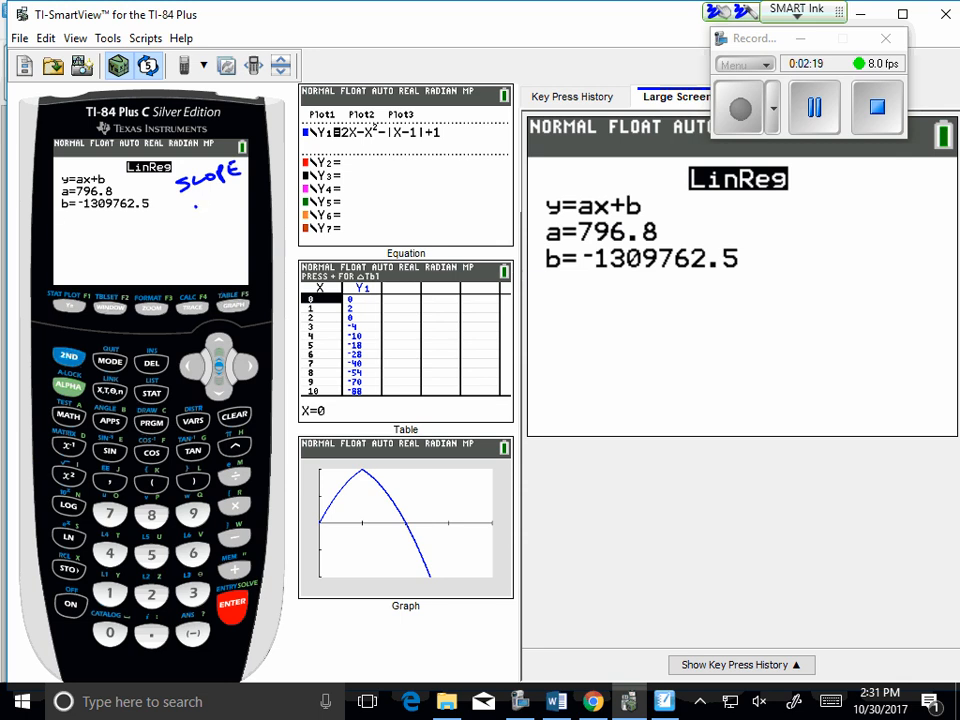
pyautogui.moveTo(185, 205); pyautogui.dragTo(235, 190)
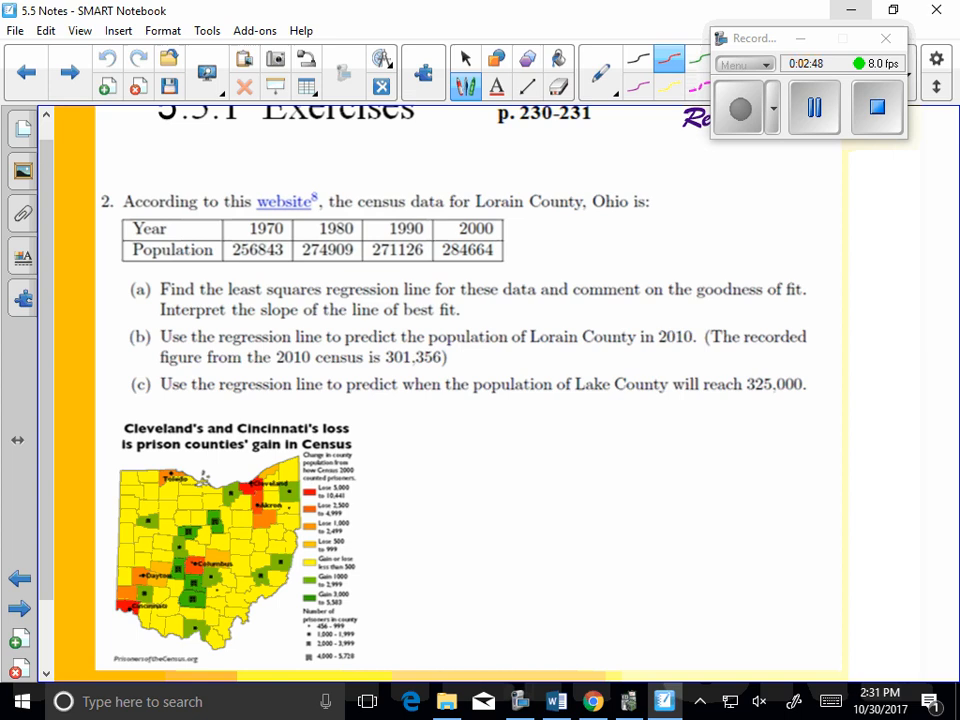
# Underline 'least squares regression' in red and write y = 796.8x − 1309762.5.
pyautogui.moveTo(224, 300); pyautogui.dragTo(390, 300)
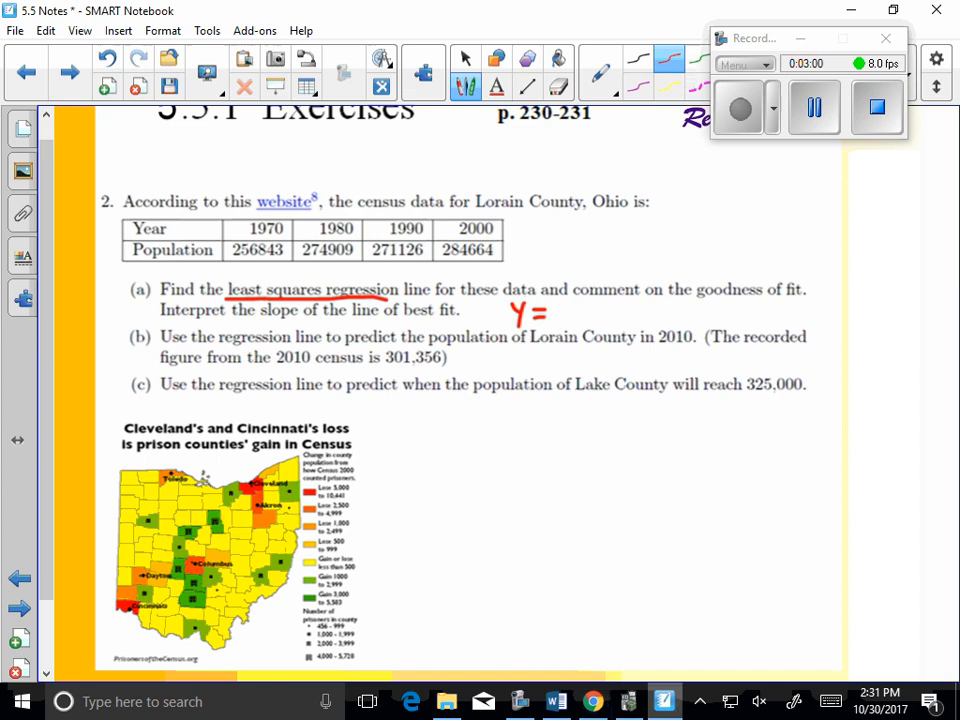
pyautogui.moveTo(555, 310); pyautogui.dragTo(630, 310)
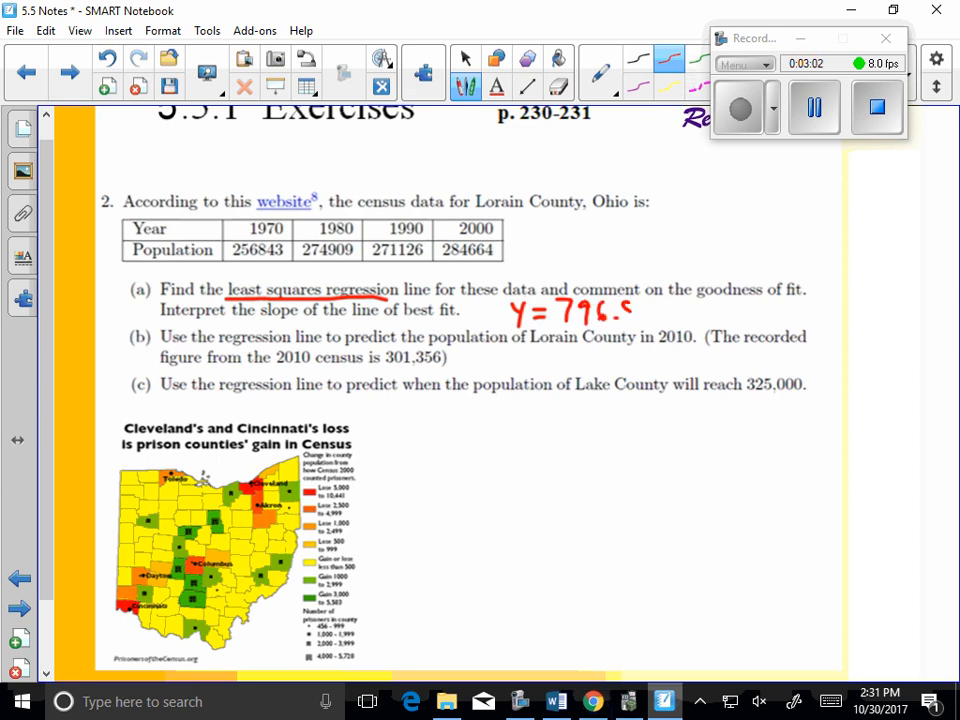
pyautogui.moveTo(640, 312); pyautogui.dragTo(690, 312)
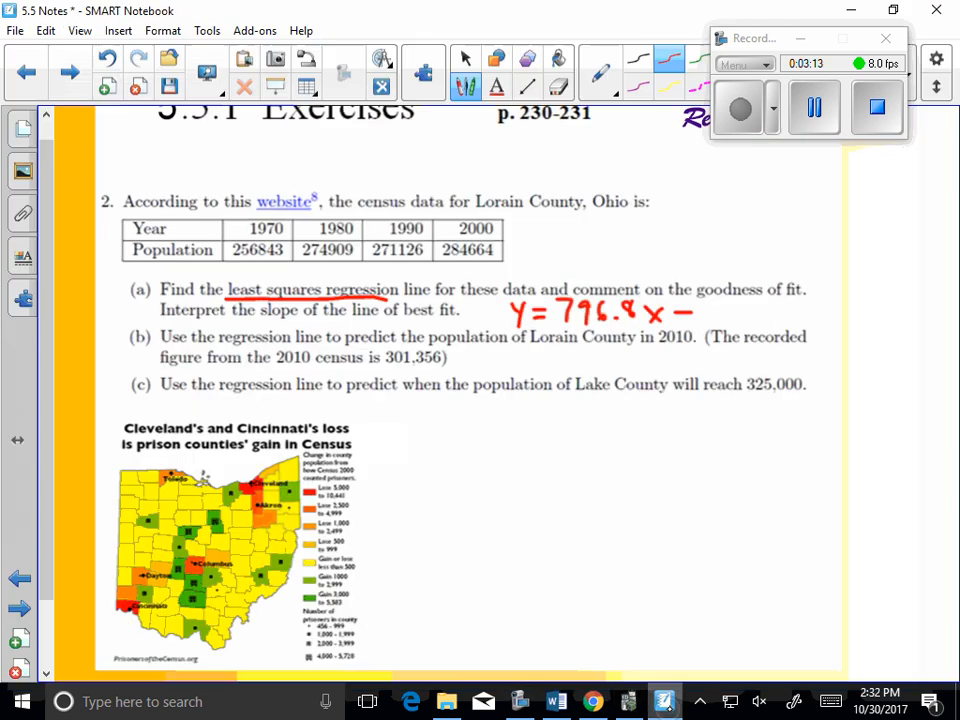
pyautogui.moveTo(690, 312); pyautogui.dragTo(730, 320)
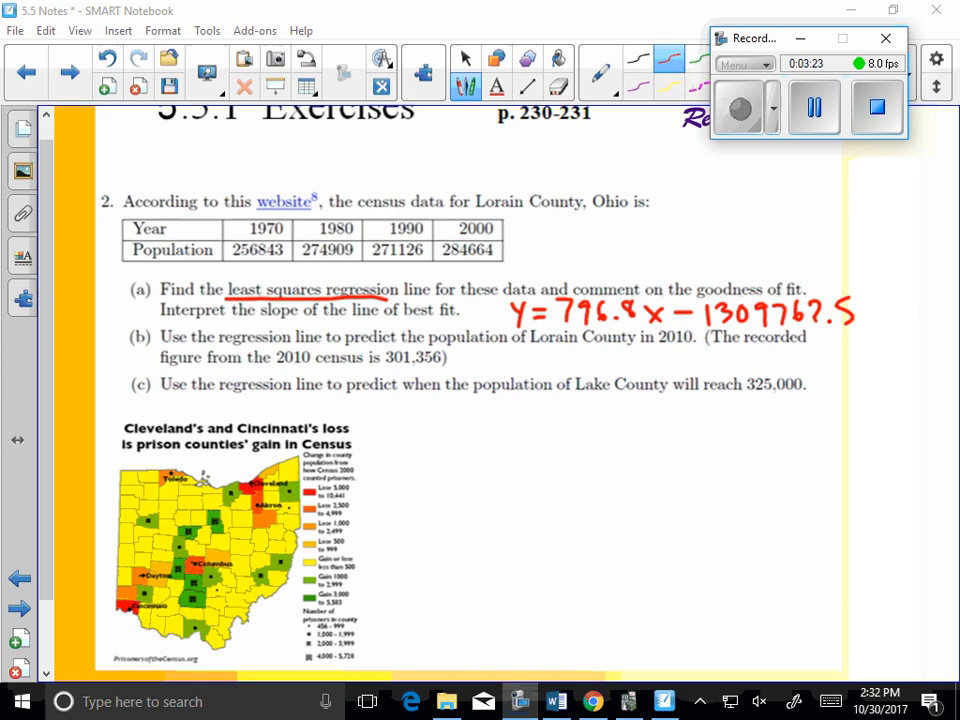
# Write pop/year = +796.8 people per year as the slope interpretation.
pyautogui.moveTo(615, 255); pyautogui.dragTo(650, 255)
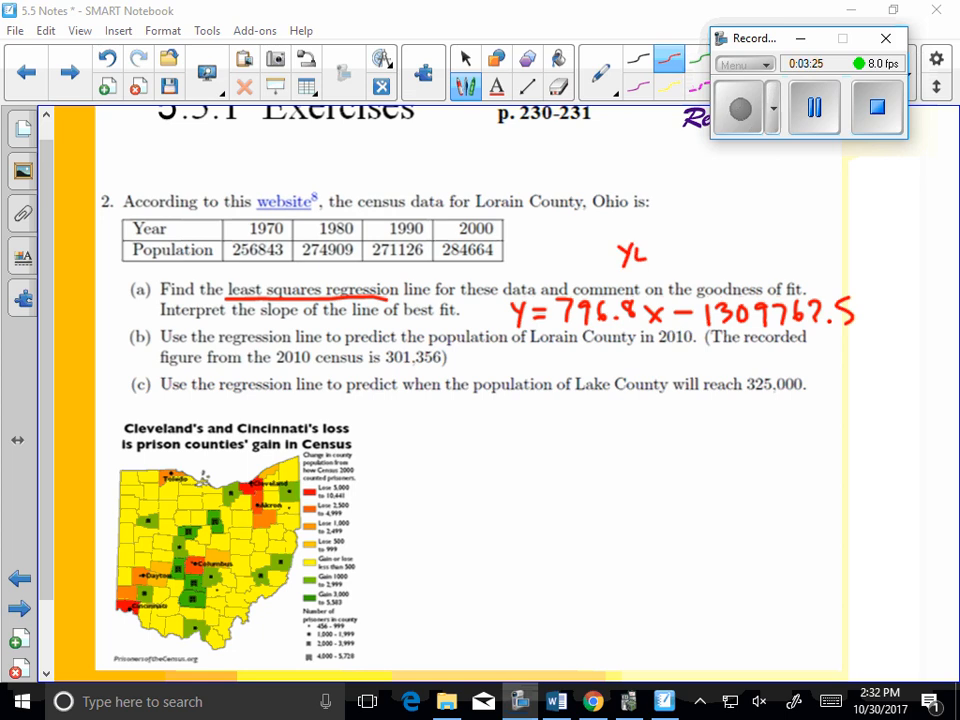
pyautogui.moveTo(625, 255); pyautogui.dragTo(690, 250)
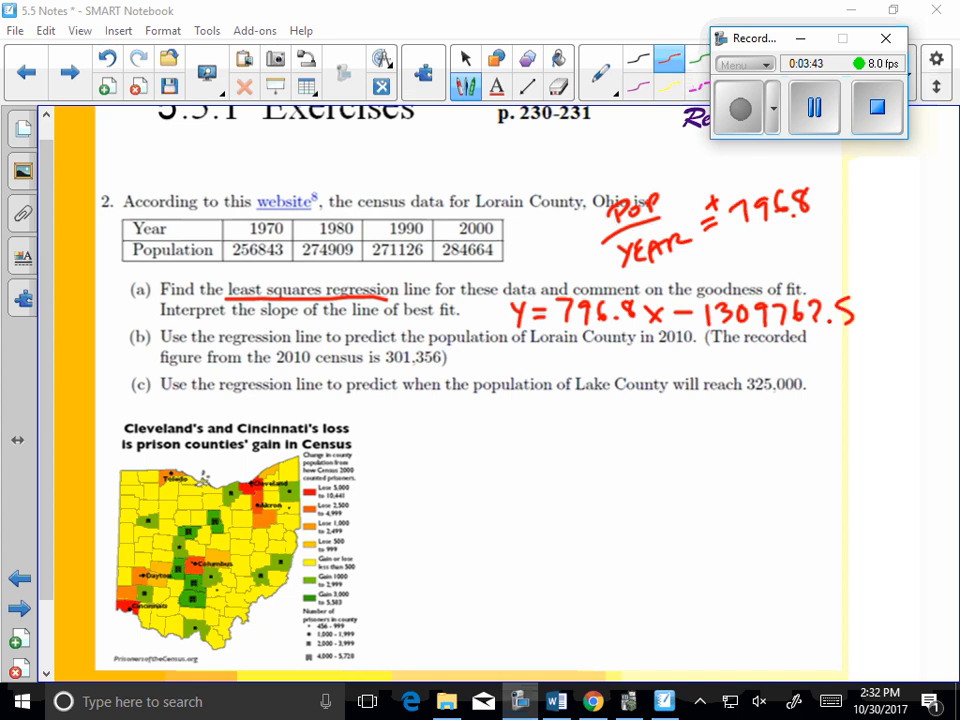
pyautogui.moveTo(820, 210); pyautogui.dragTo(875, 220)
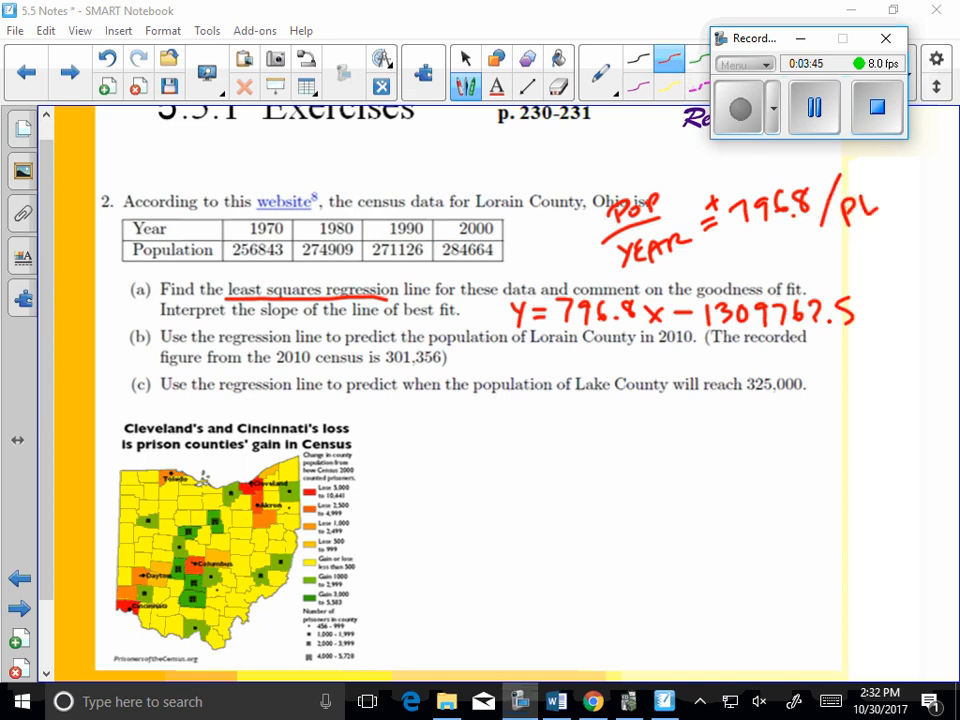
pyautogui.moveTo(860, 205); pyautogui.dragTo(895, 235)
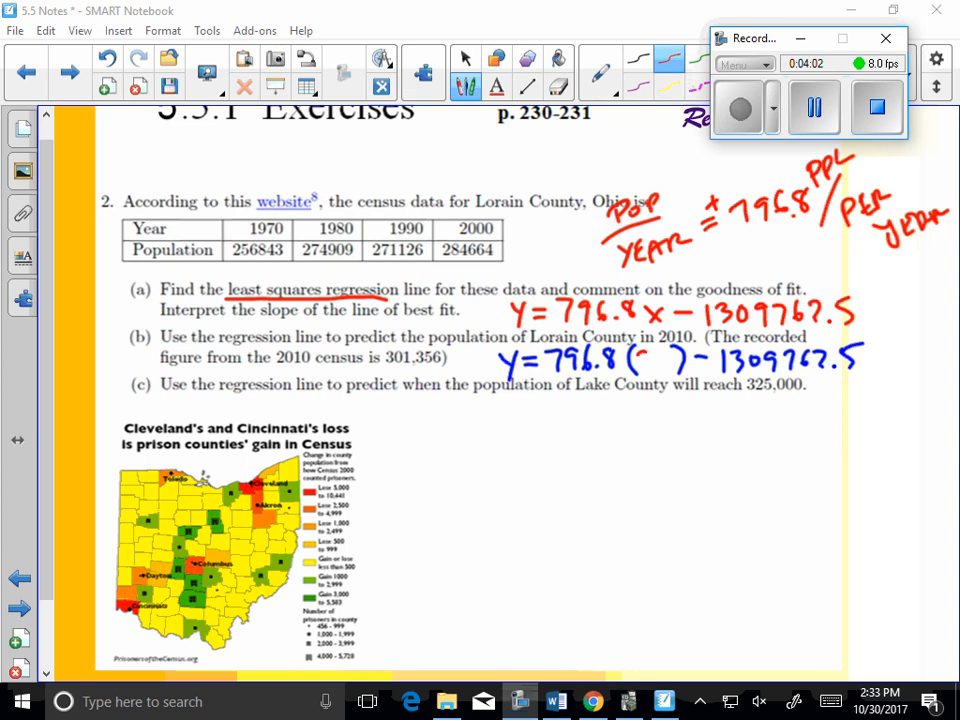
# Write y=796.8(2010)−1309762.5 and 325,000=796.8(x)−1309762.5, marking both with green arrows.
pyautogui.write('2010')
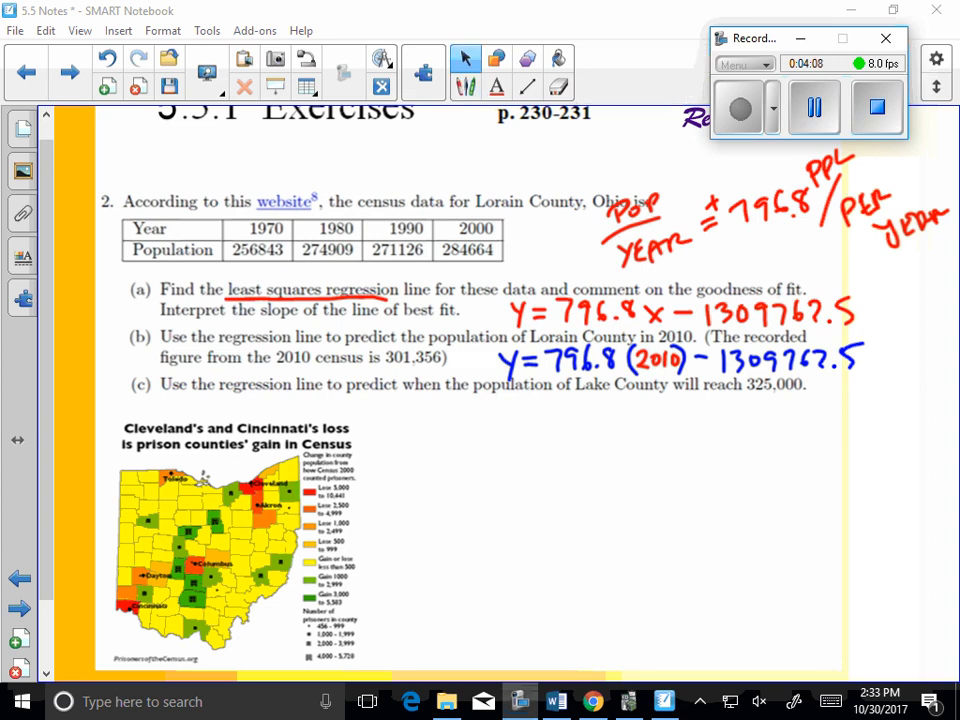
pyautogui.click(465, 85)
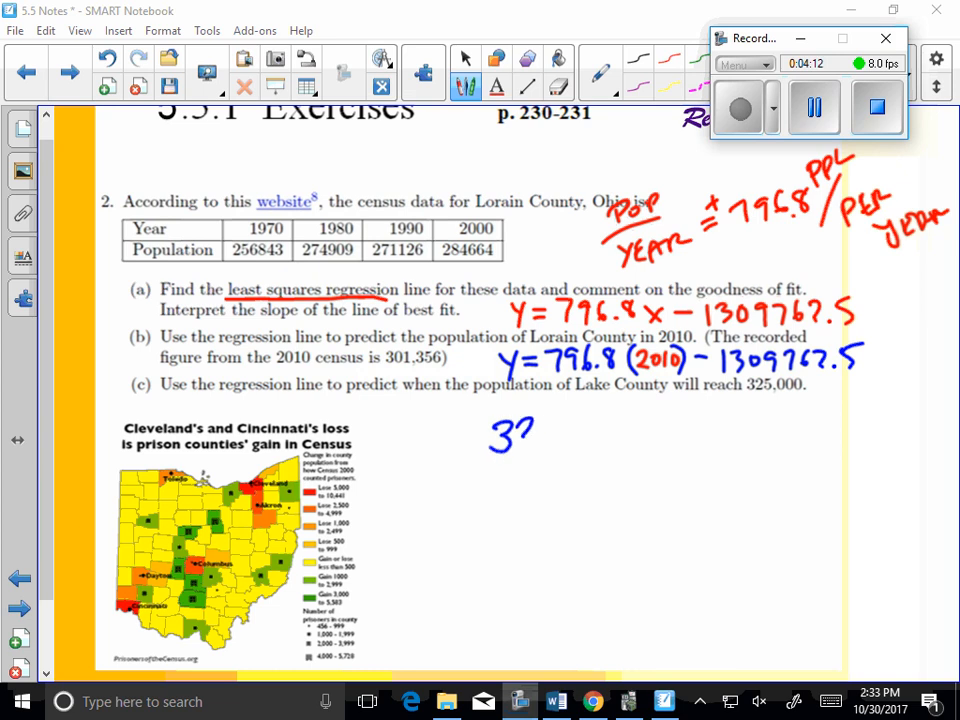
pyautogui.moveTo(490, 440); pyautogui.dragTo(615, 430)
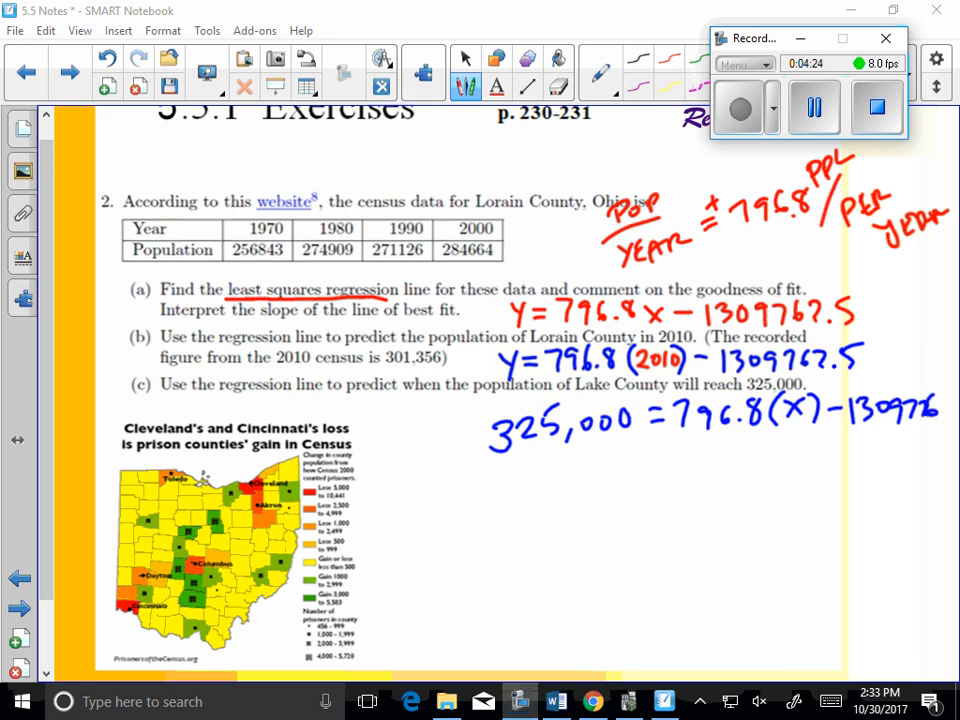
pyautogui.moveTo(940, 420); pyautogui.dragTo(950, 440)
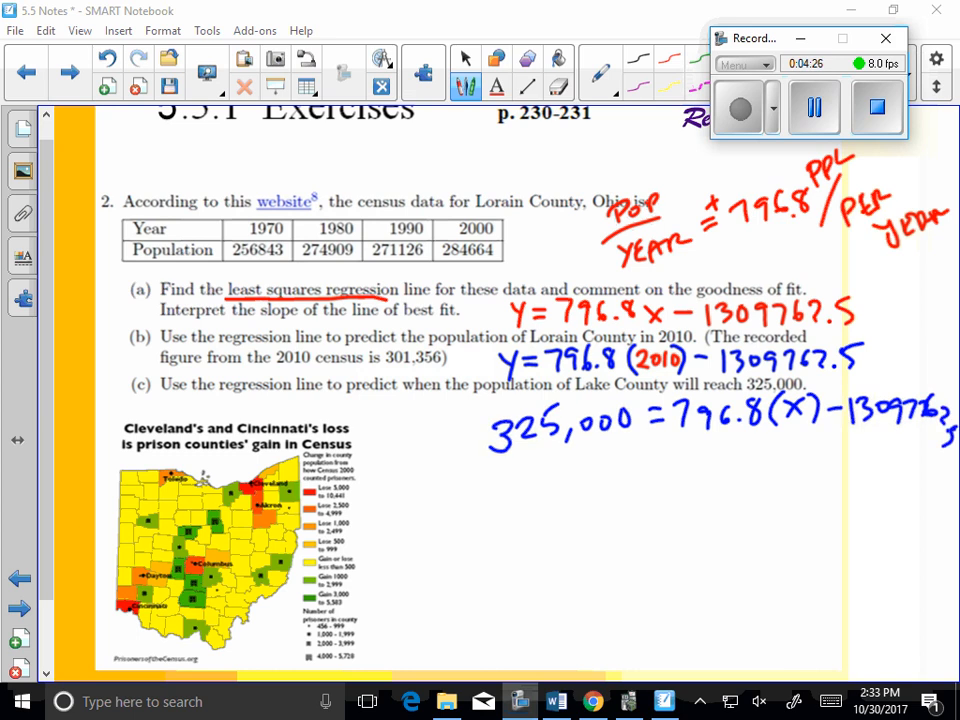
pyautogui.moveTo(640, 465); pyautogui.dragTo(630, 495)
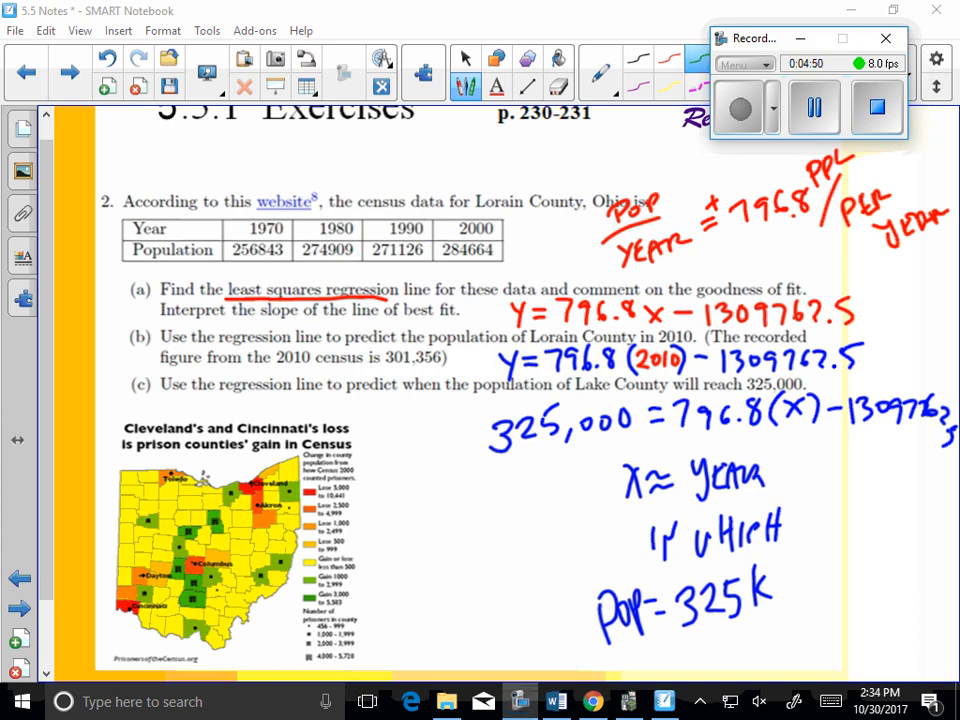
pyautogui.moveTo(430, 440); pyautogui.dragTo(485, 440)
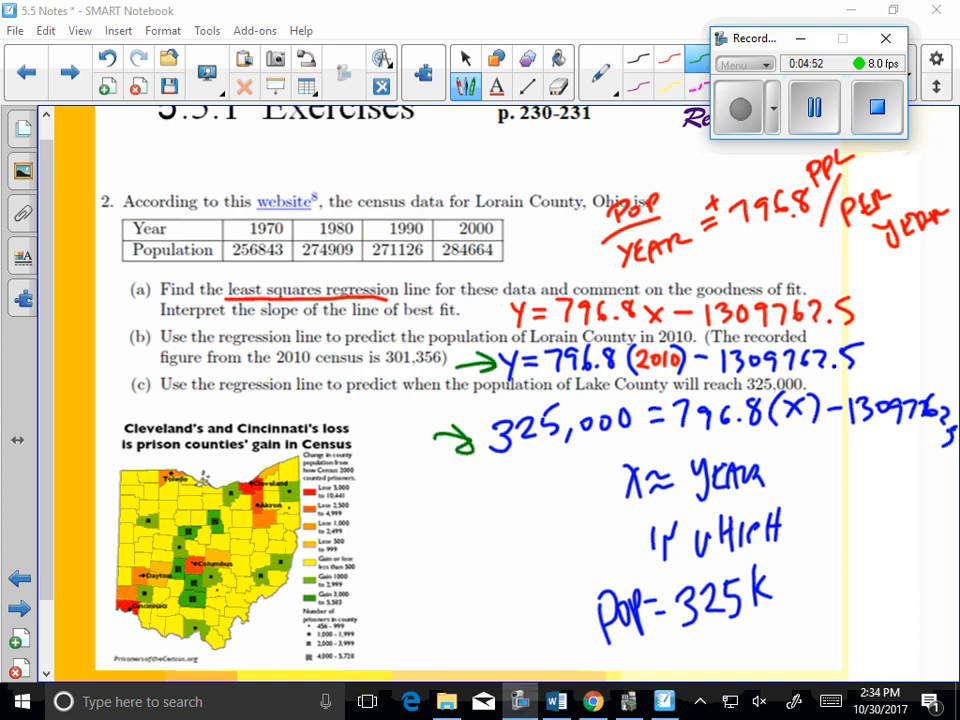
pyautogui.click(240, 218)
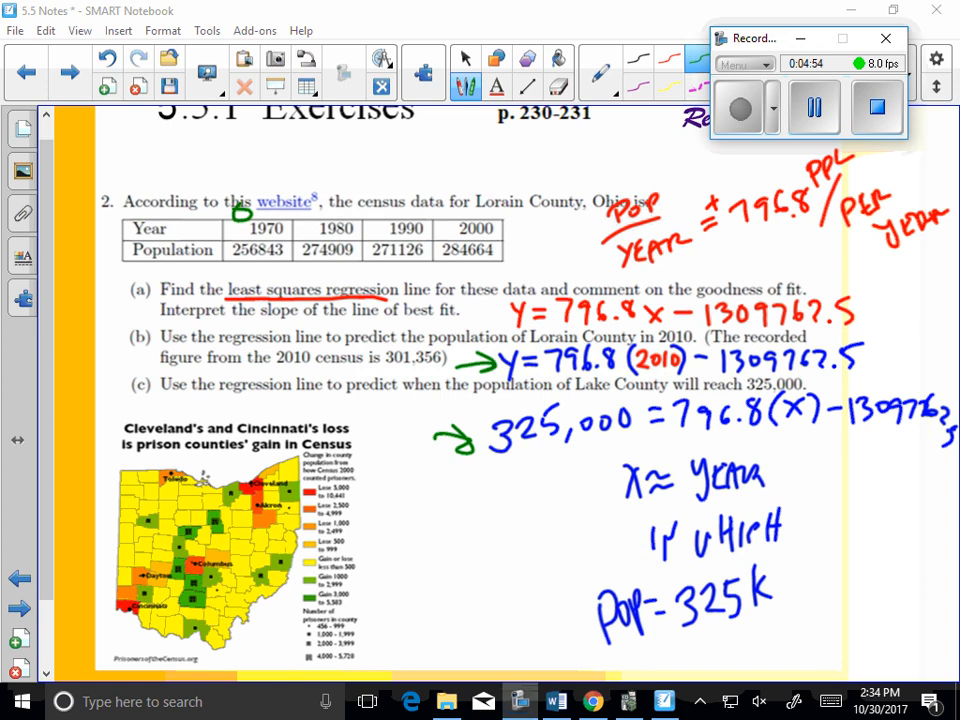